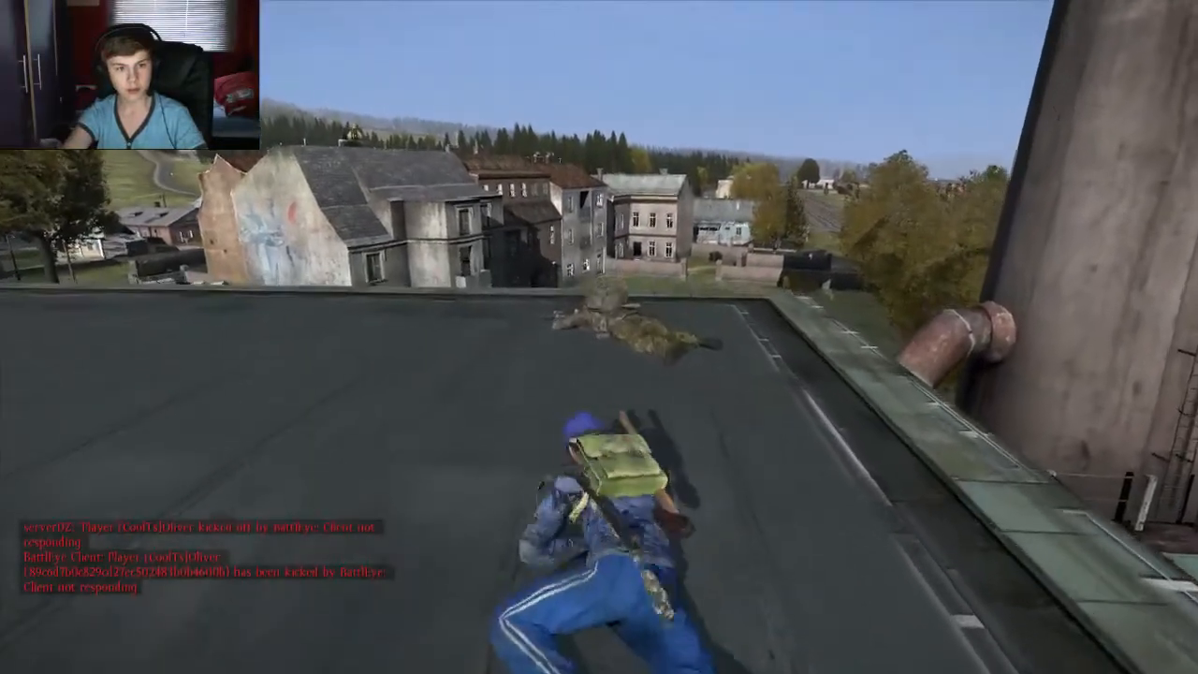
{"action": "key", "text": "Tab"}
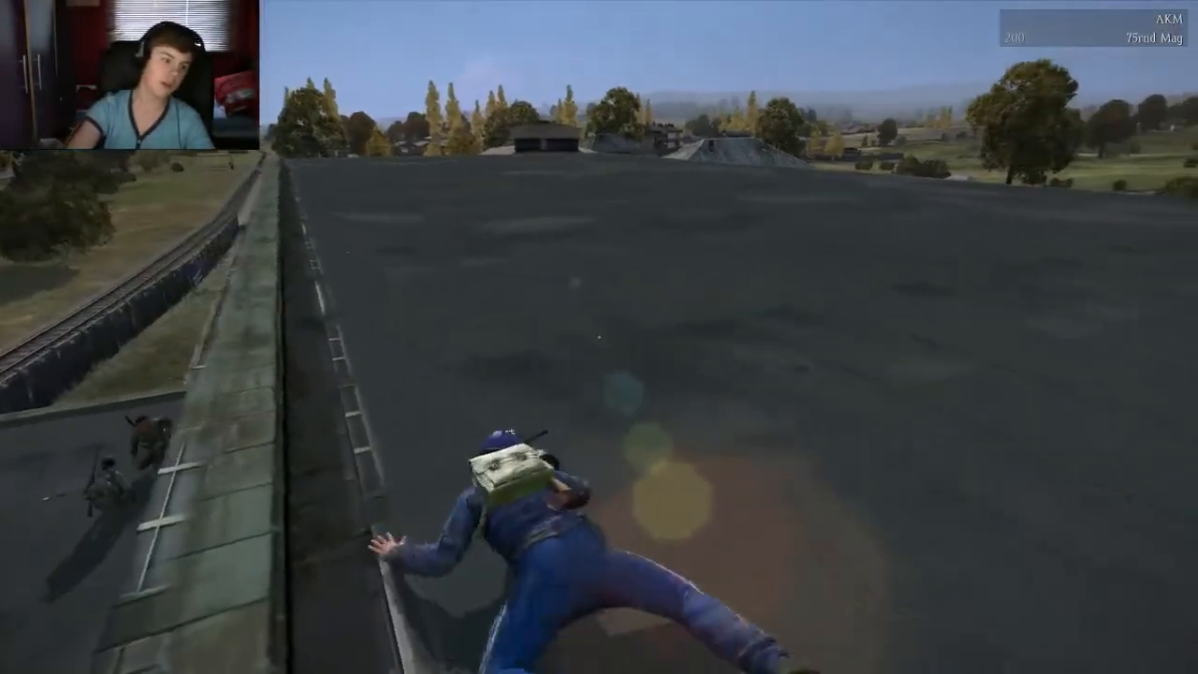
{"action": "key", "text": "tab"}
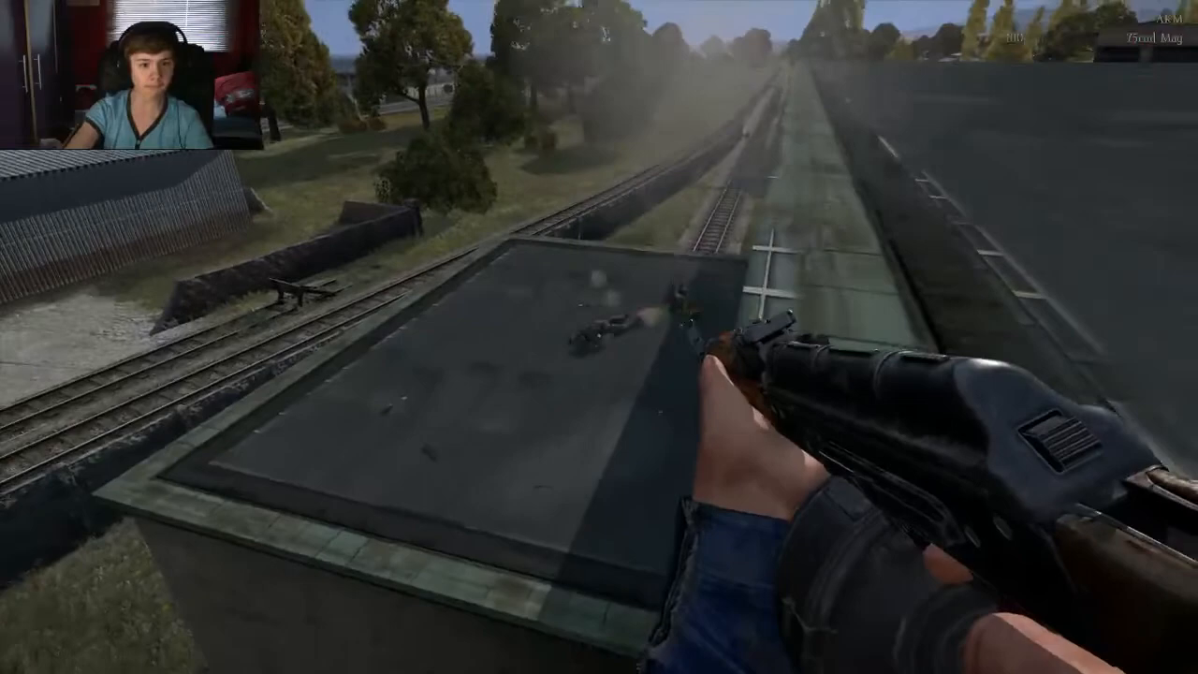
{"action": "left_click", "coordinate": [599, 336]}
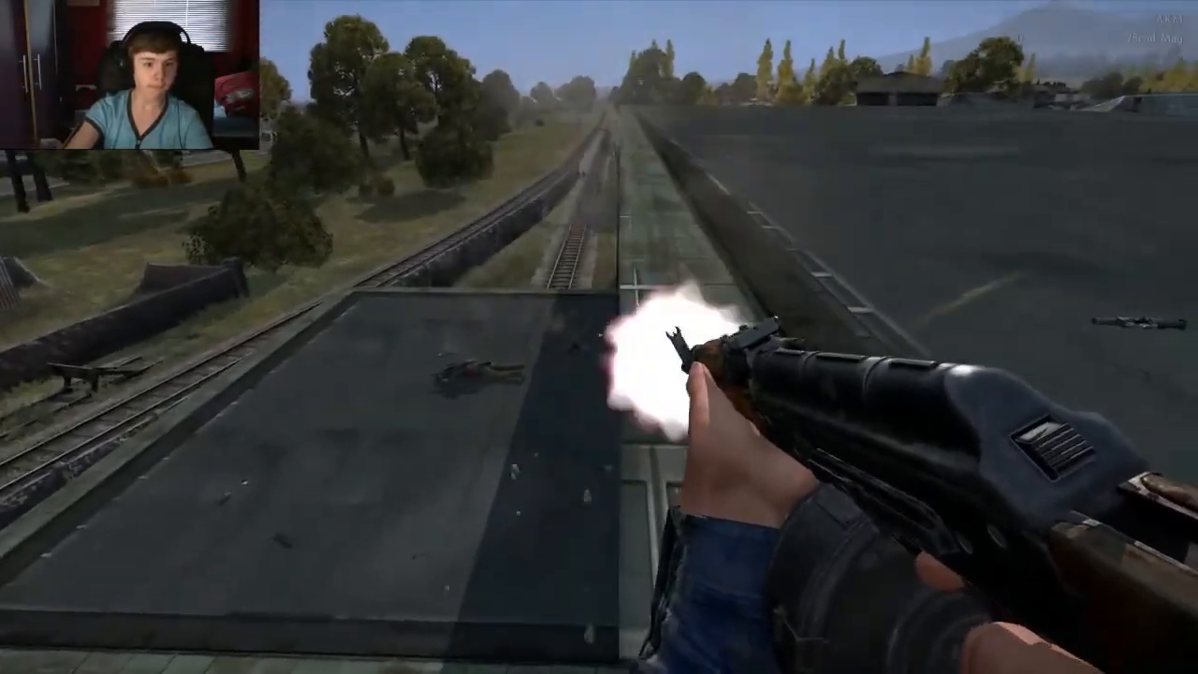